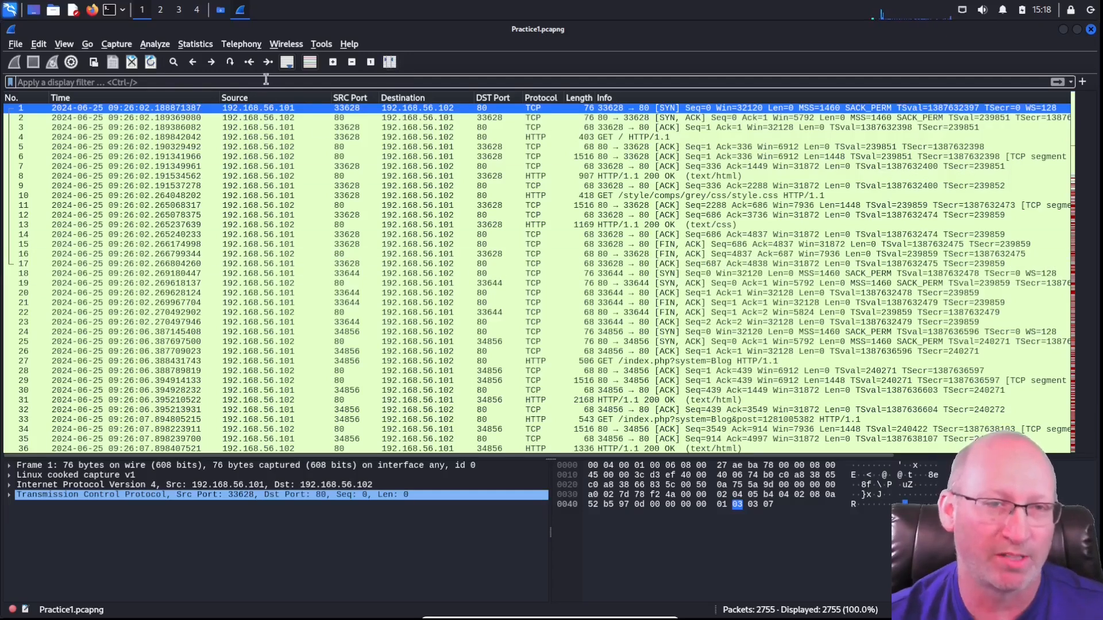
mouse_move(268, 62)
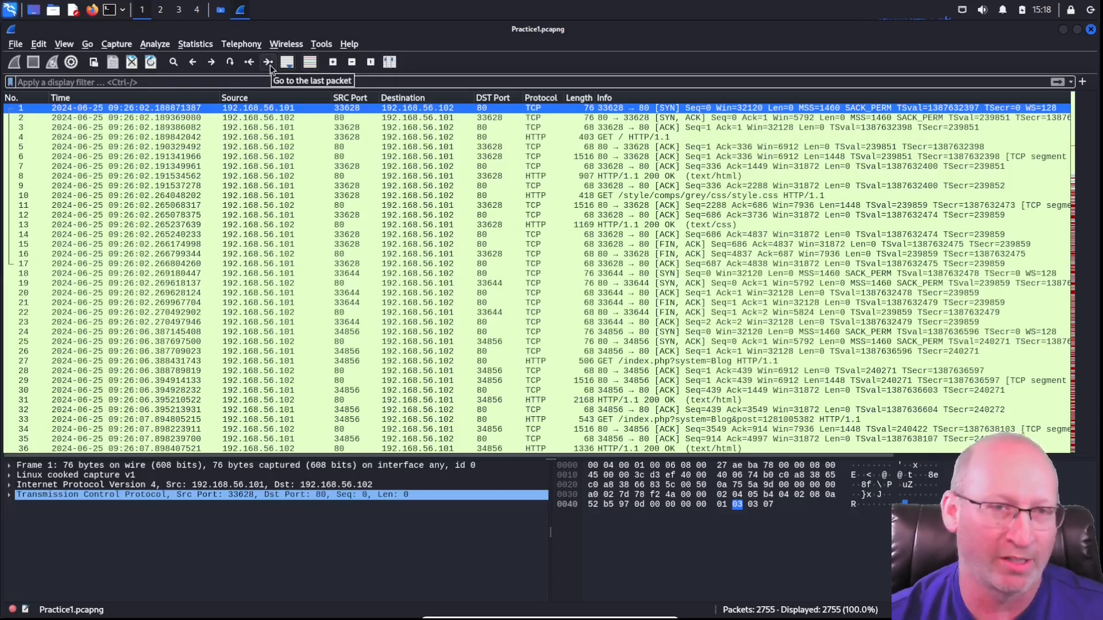
Step: Filter the packet list to http, leaving 64 of 2755 packets
click(267, 62)
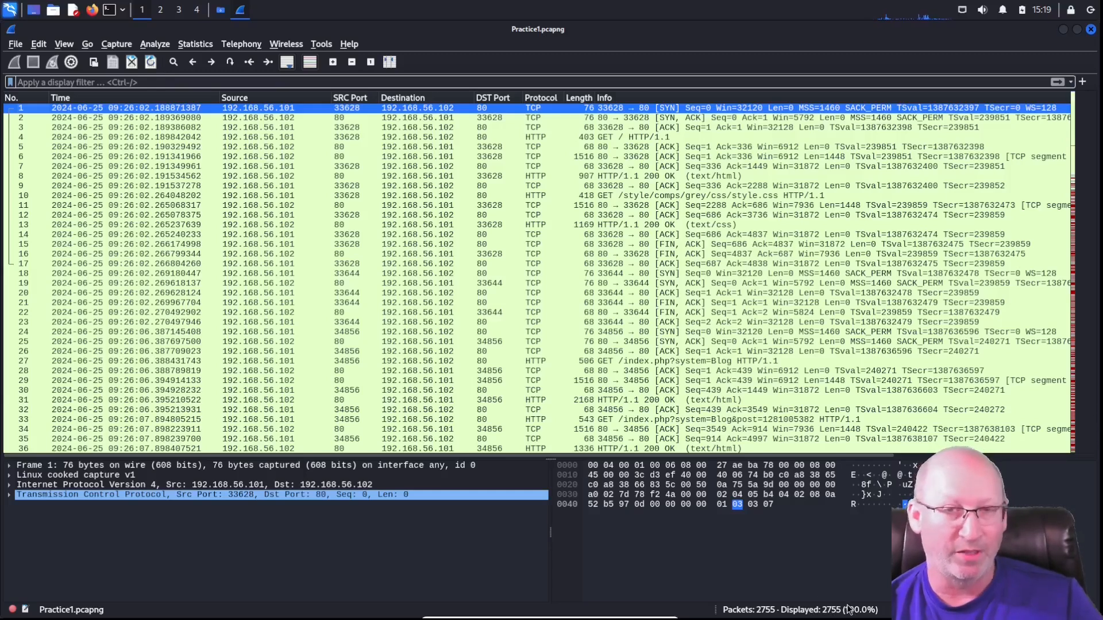
click(282, 195)
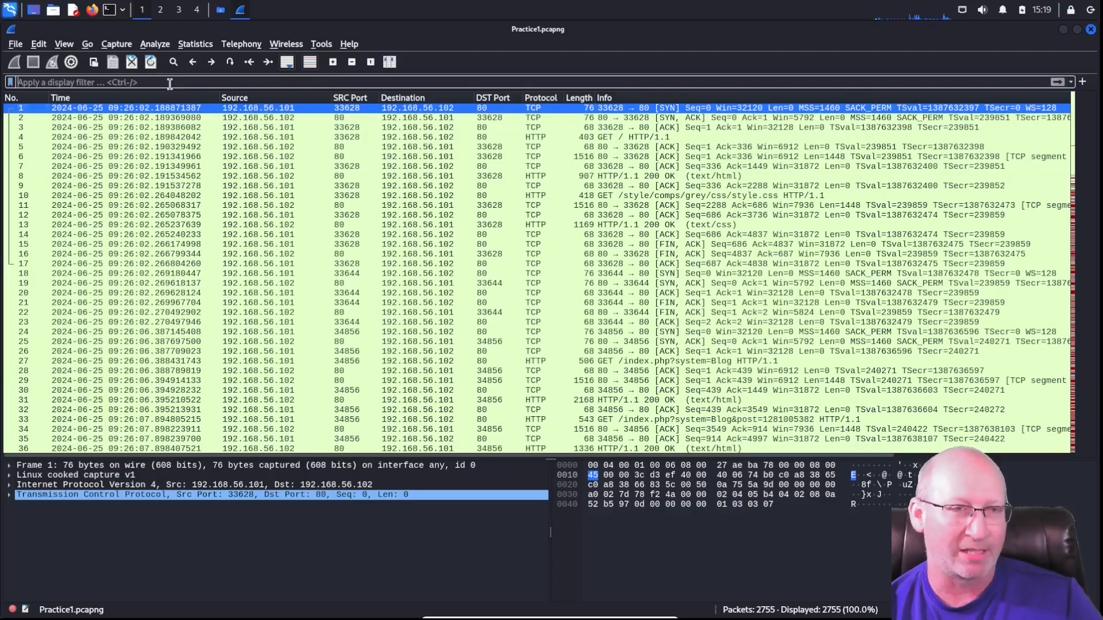
text(http)
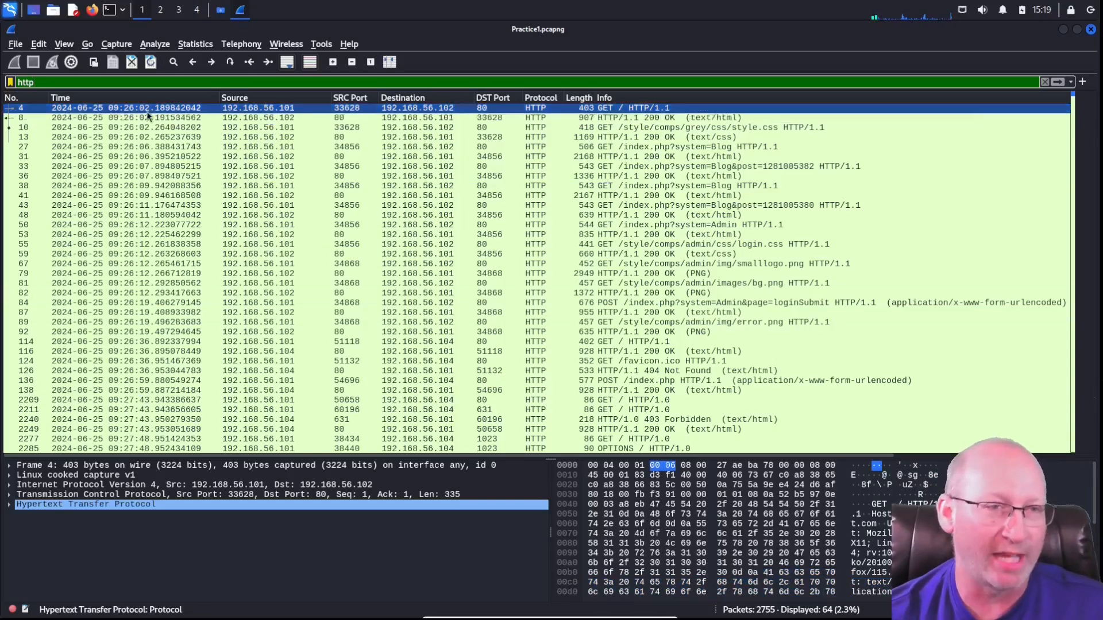
Step: Replace the http filter with tcp, showing 2746 of 2755 packets
triple_click(24, 82)
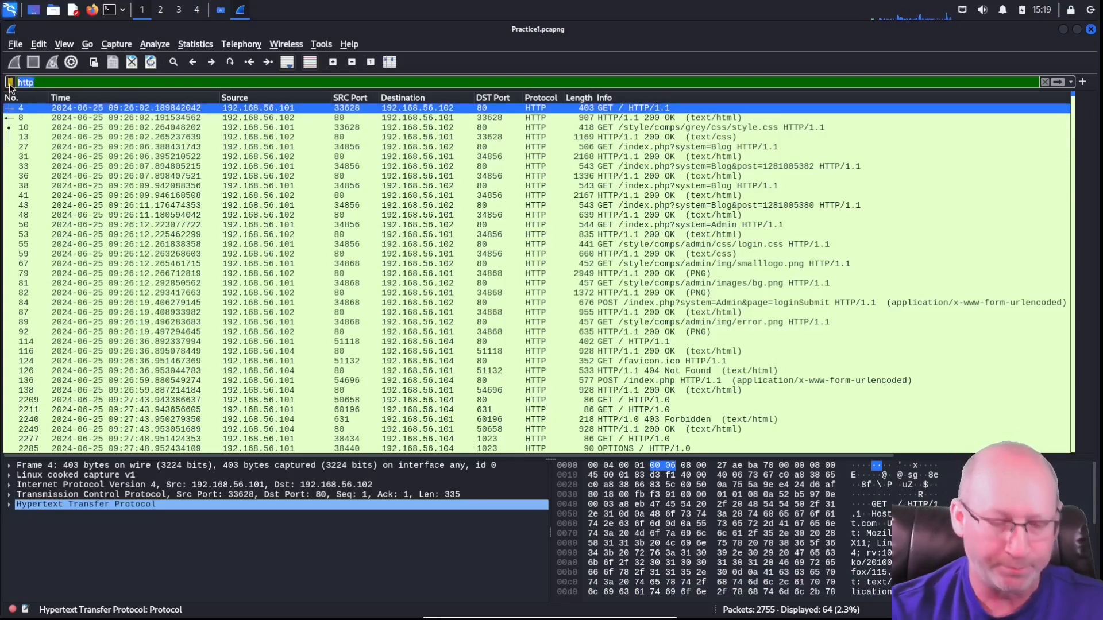
text(tcp)
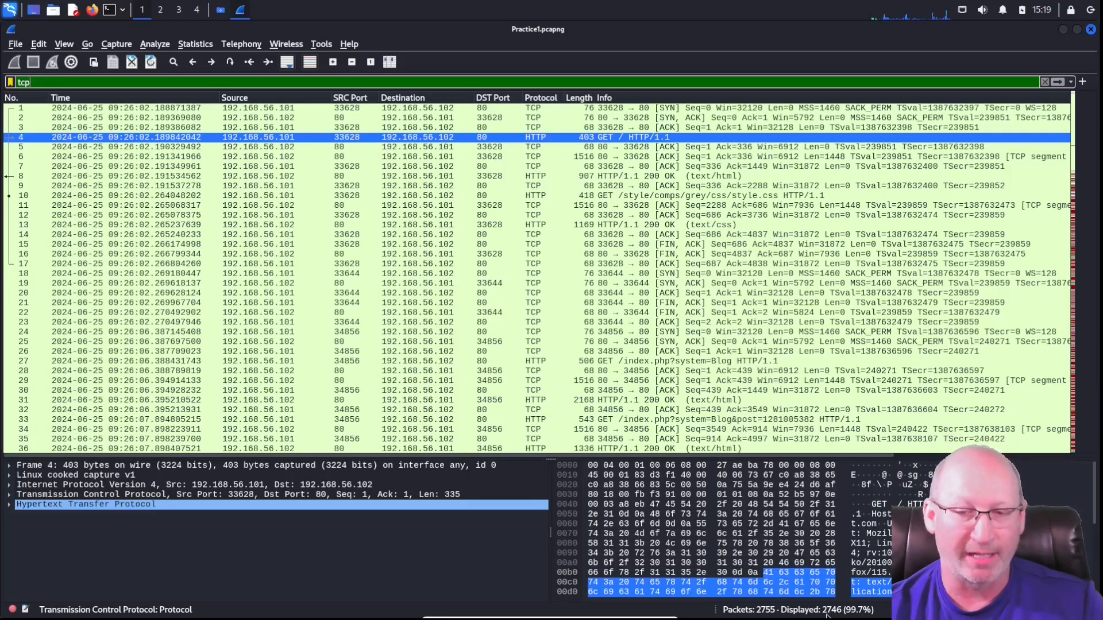
click(281, 146)
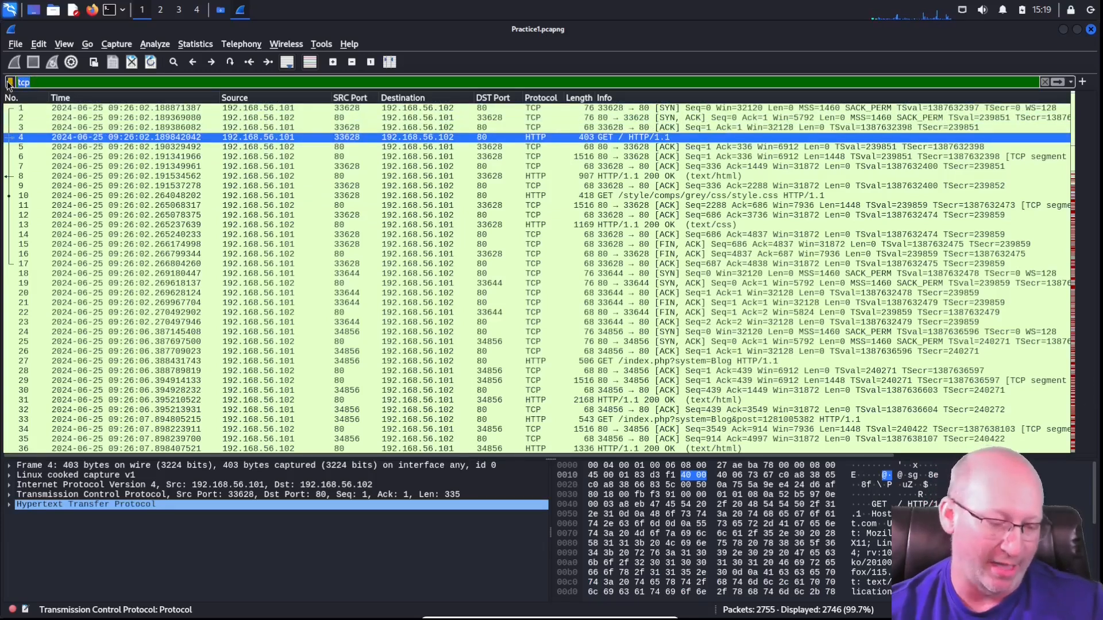
Step: Try an ssl filter, then clear filtering so all 2755 packets are listed
text(ssl)
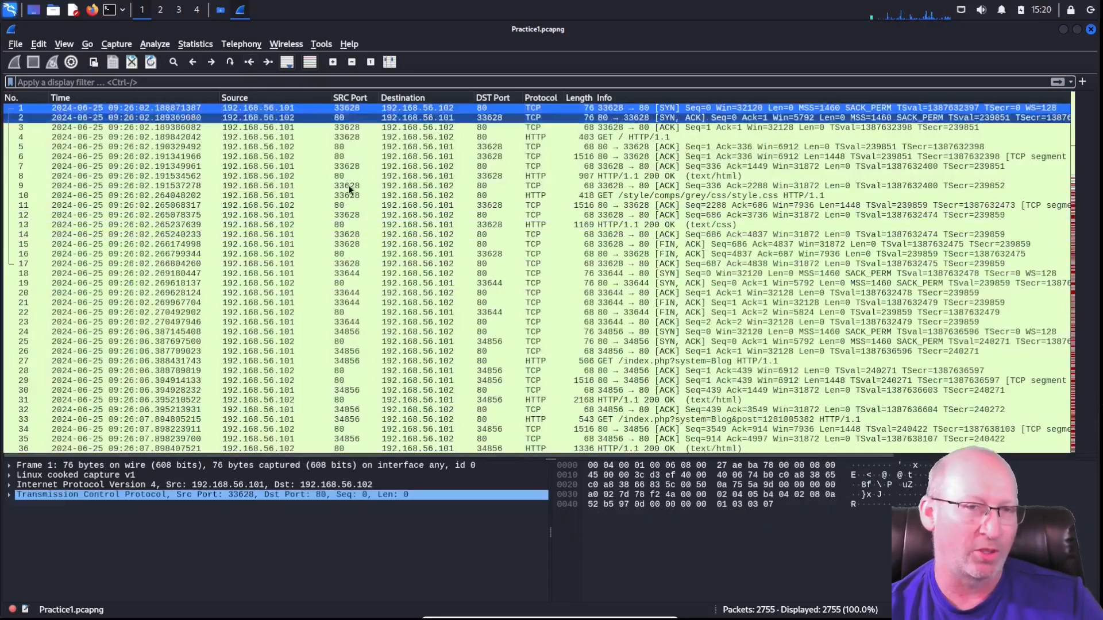
Step: Select the first packet and browse the Statistics menu's IPv4 Statistics options
click(437, 312)
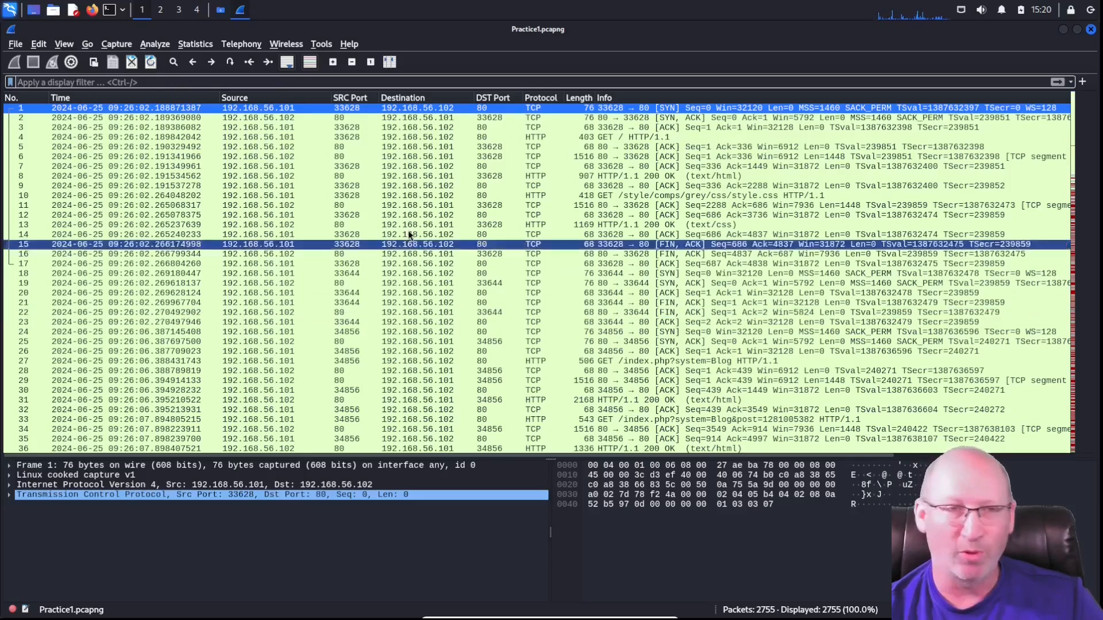
click(196, 44)
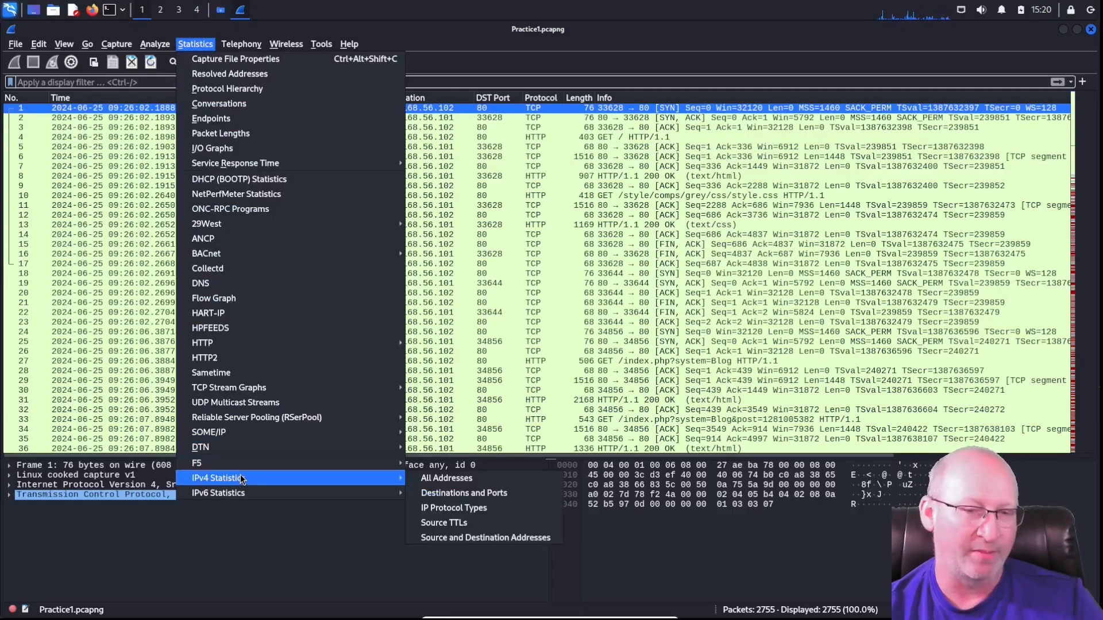
mouse_move(218, 493)
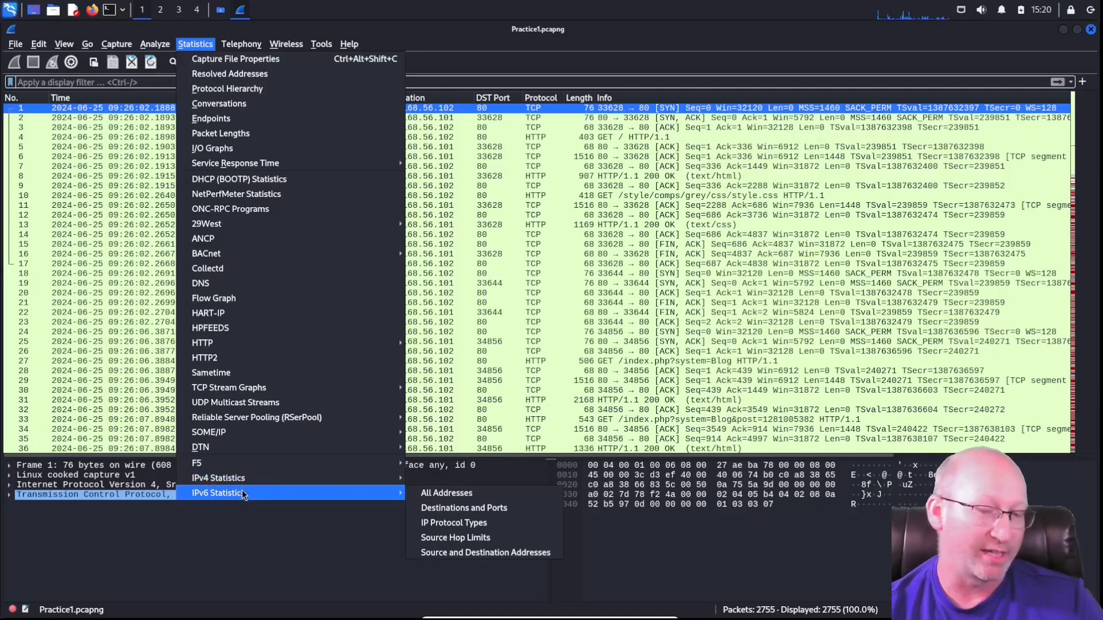
mouse_move(219, 478)
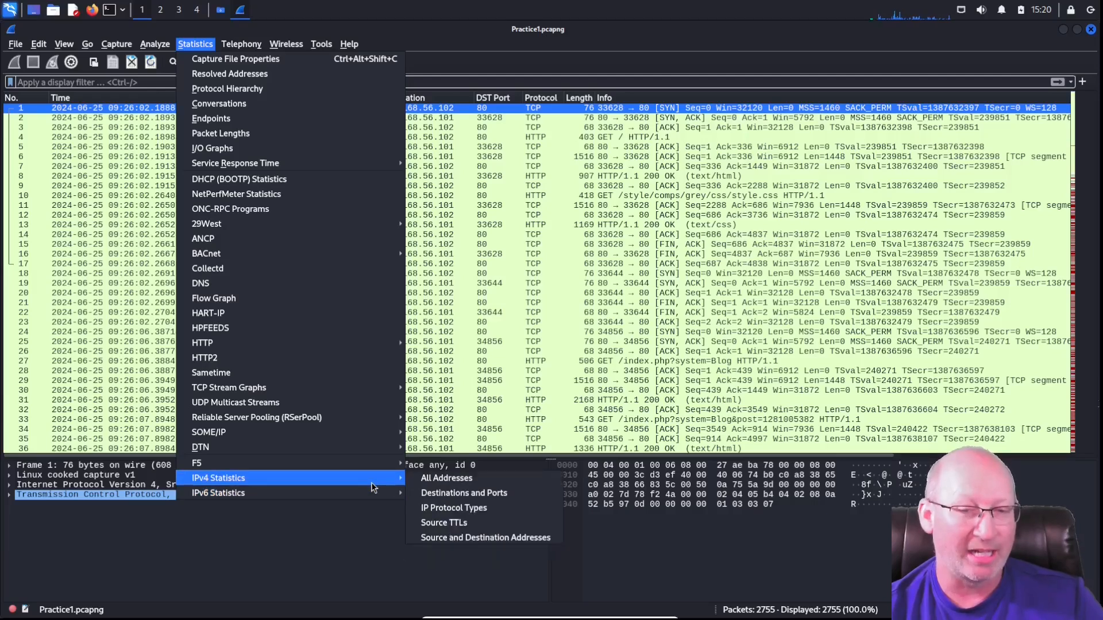
Step: Review the IPv4 All Addresses counts, noting 192.168.56.102, then close the report
click(446, 478)
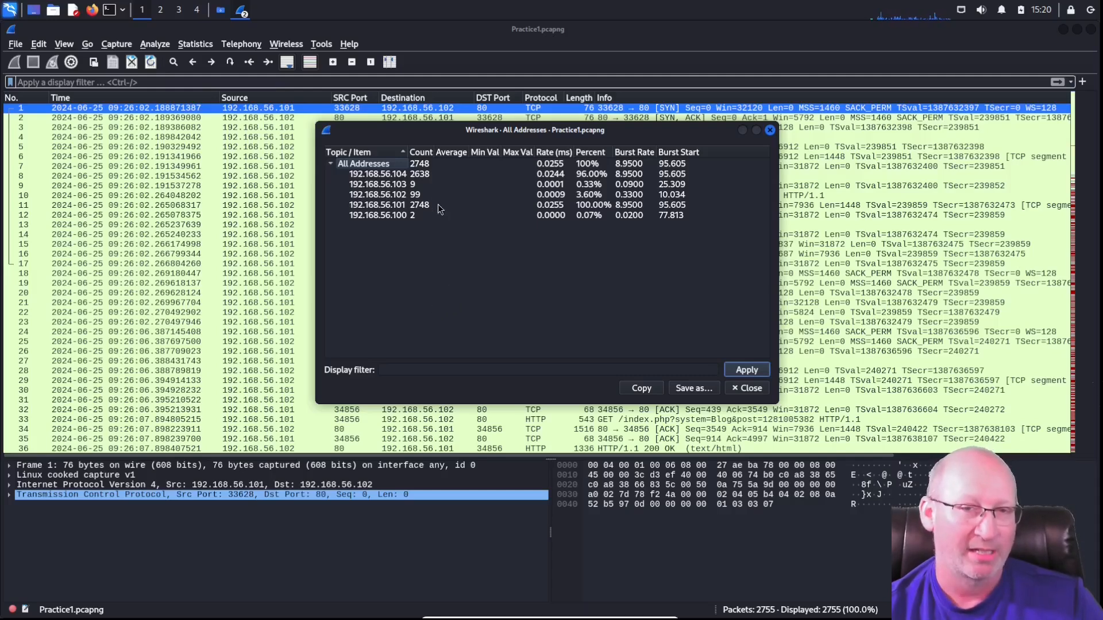
mouse_move(472, 297)
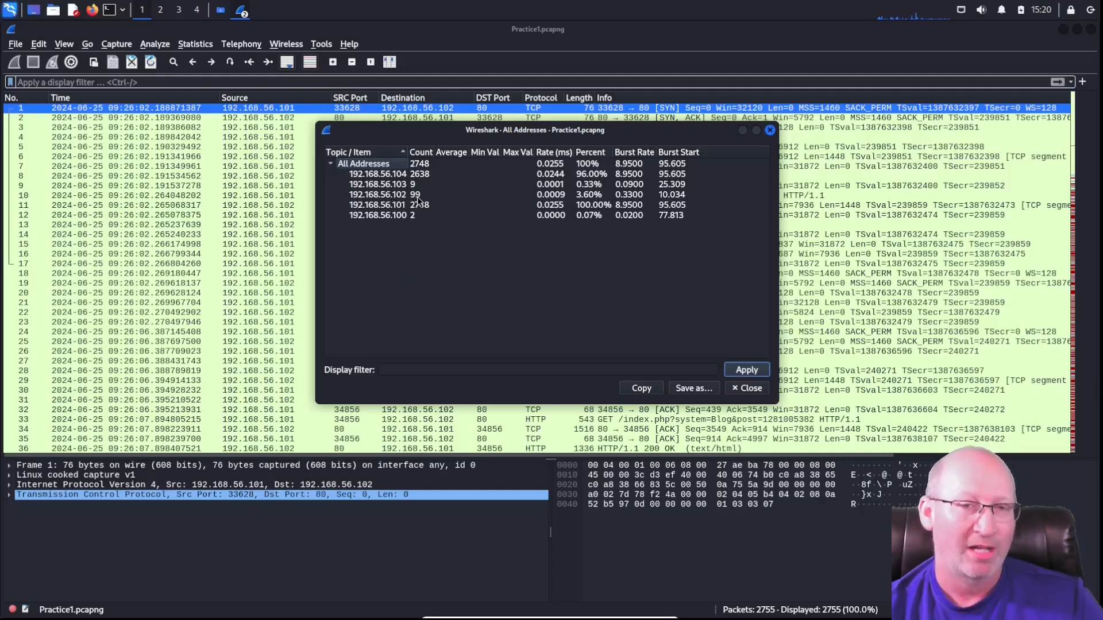
click(415, 194)
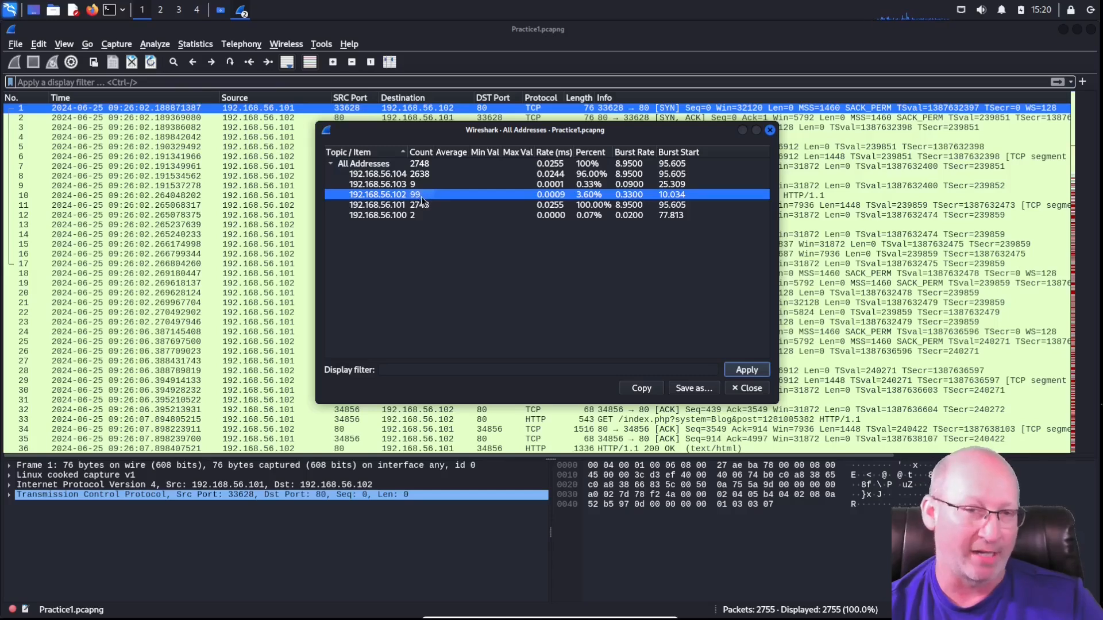
mouse_move(568, 288)
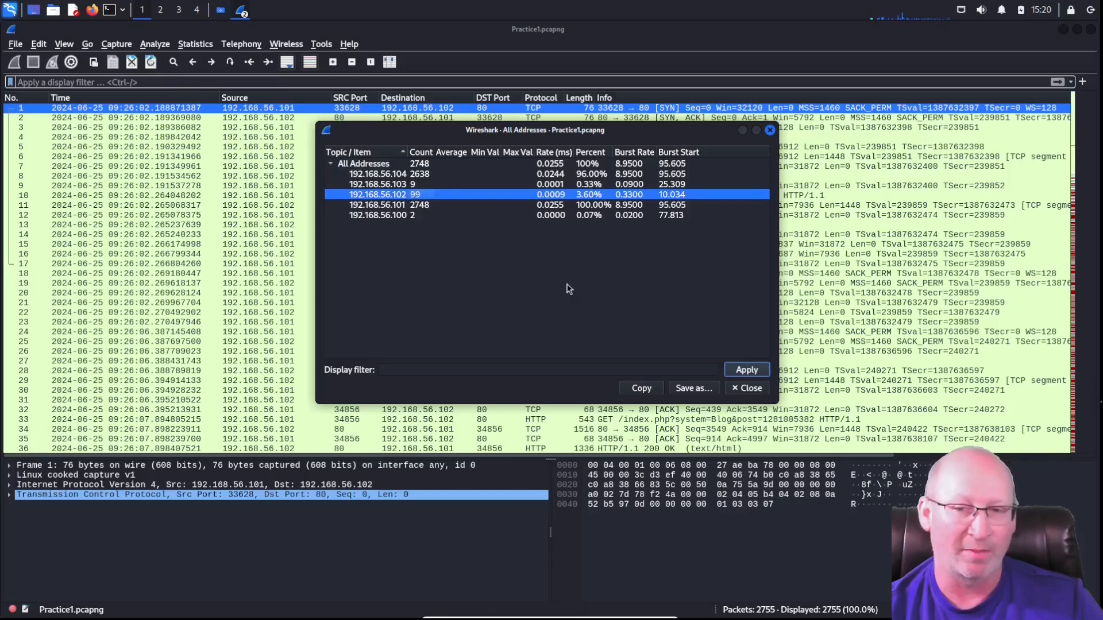
click(744, 387)
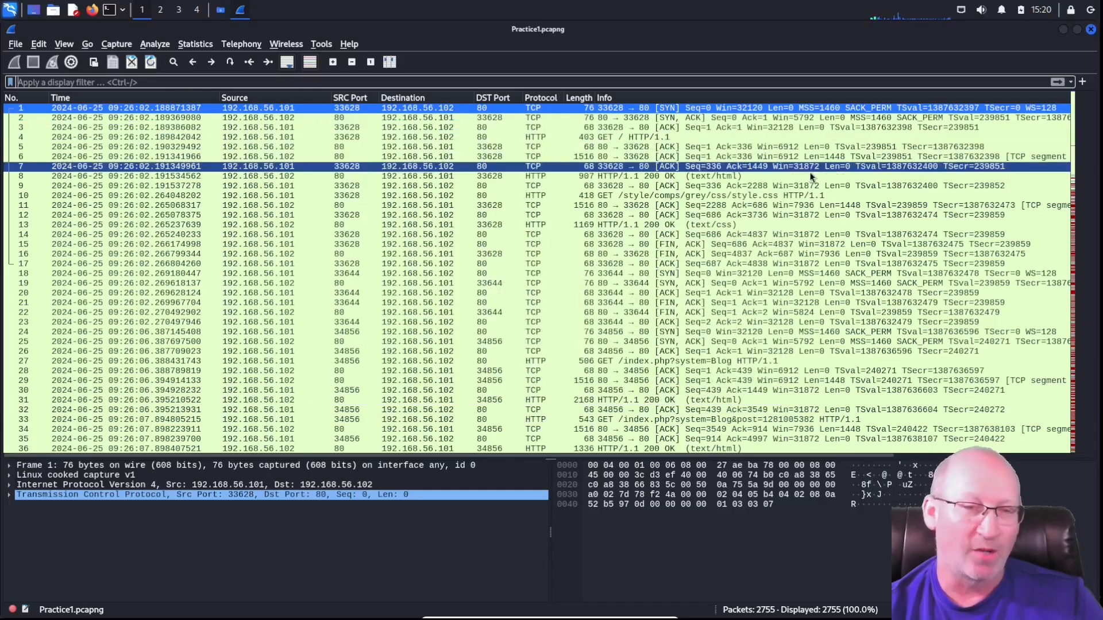